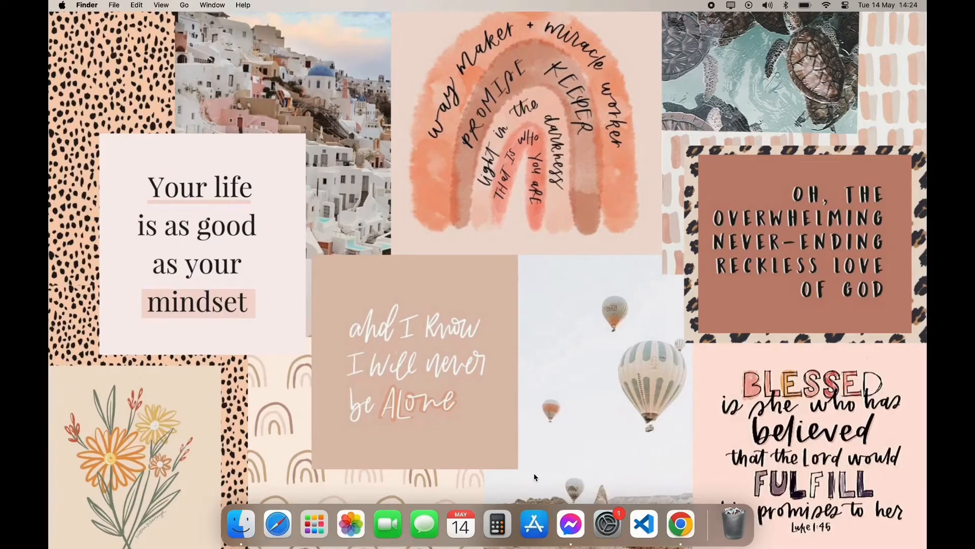
pyautogui.moveTo(539, 476)
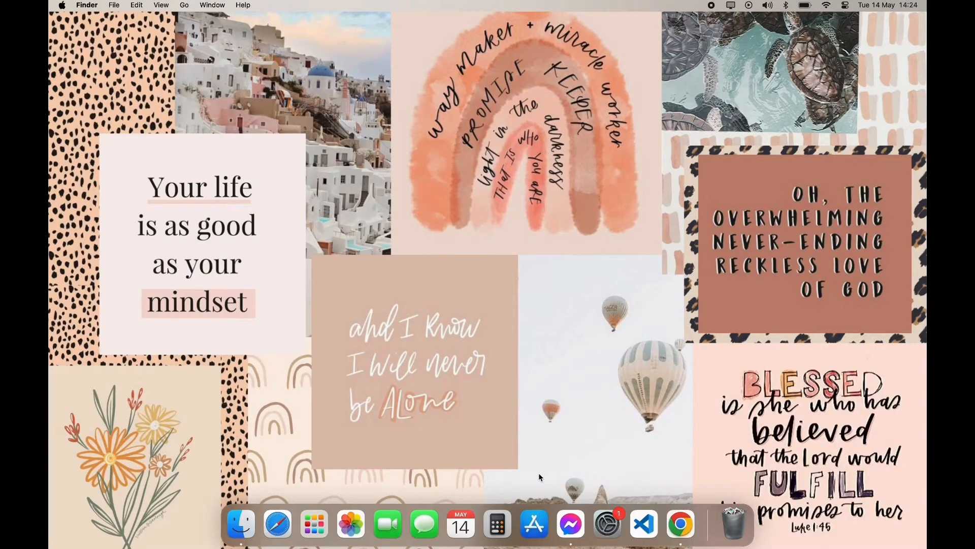
# - Search the Mac App Store for 'nta abhyas'
pyautogui.click(534, 524)
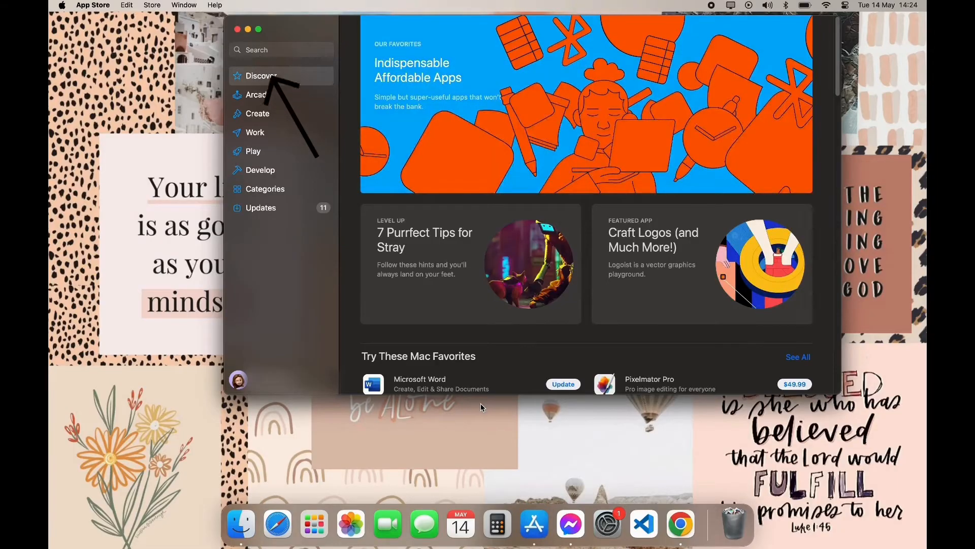
pyautogui.click(279, 50)
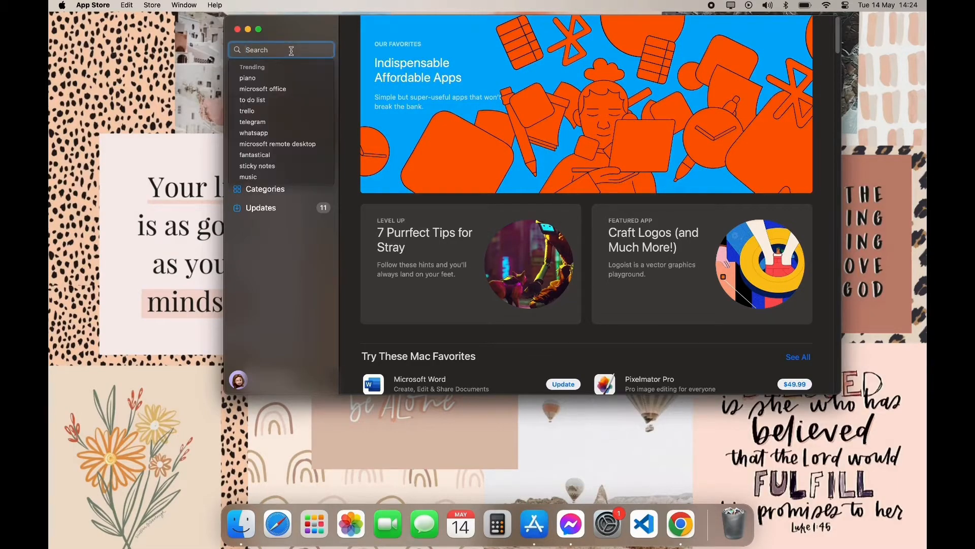
pyautogui.write('nta abhyas')
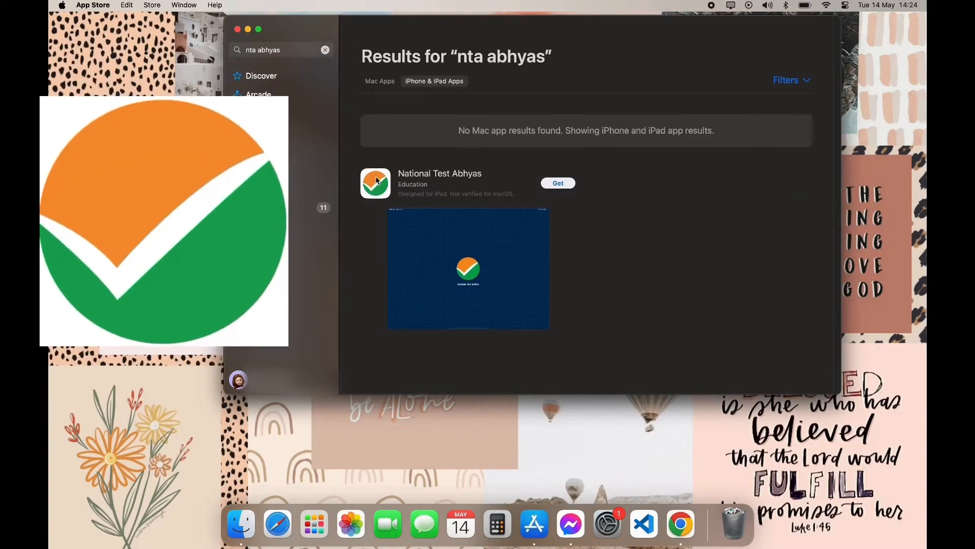
# - Get and install National Test Abhyas, approve the request, then launch it
pyautogui.click(439, 183)
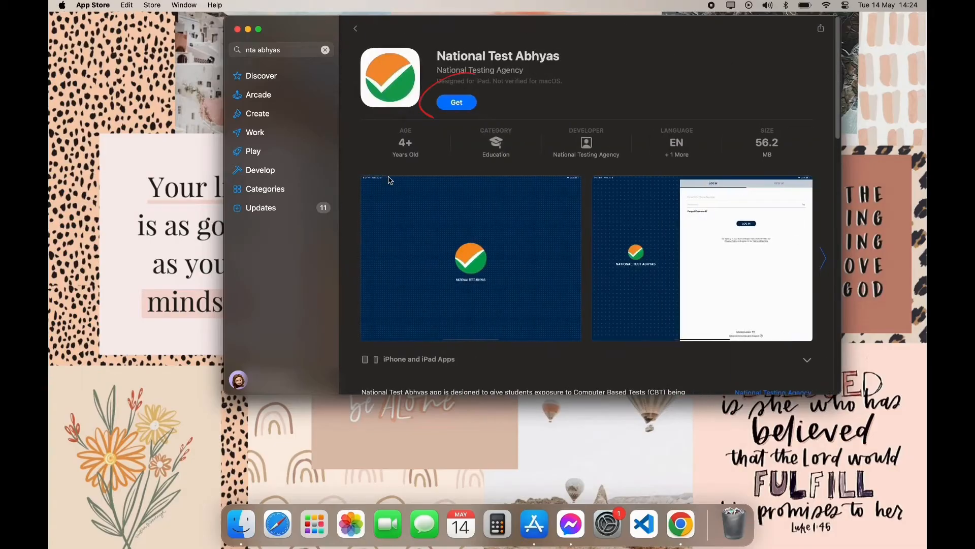
pyautogui.click(456, 102)
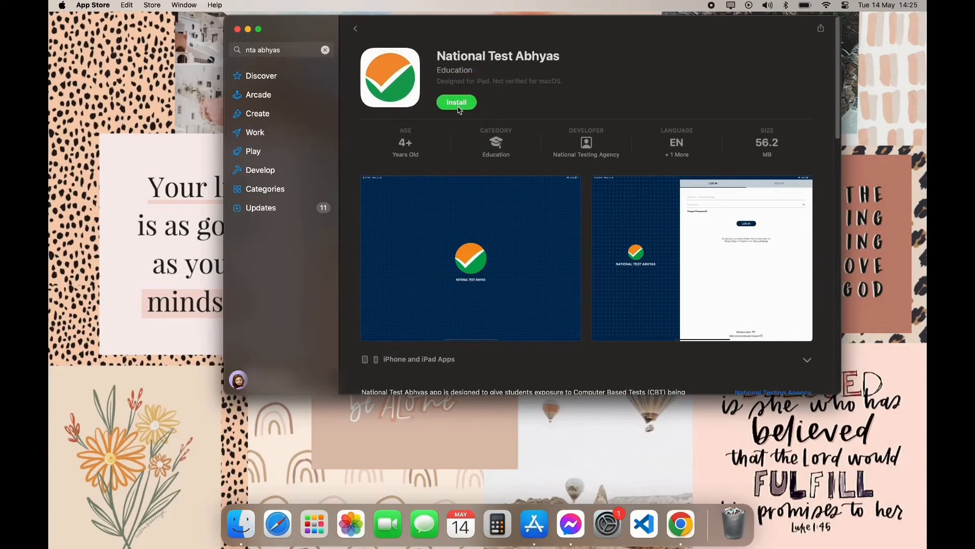
pyautogui.click(456, 102)
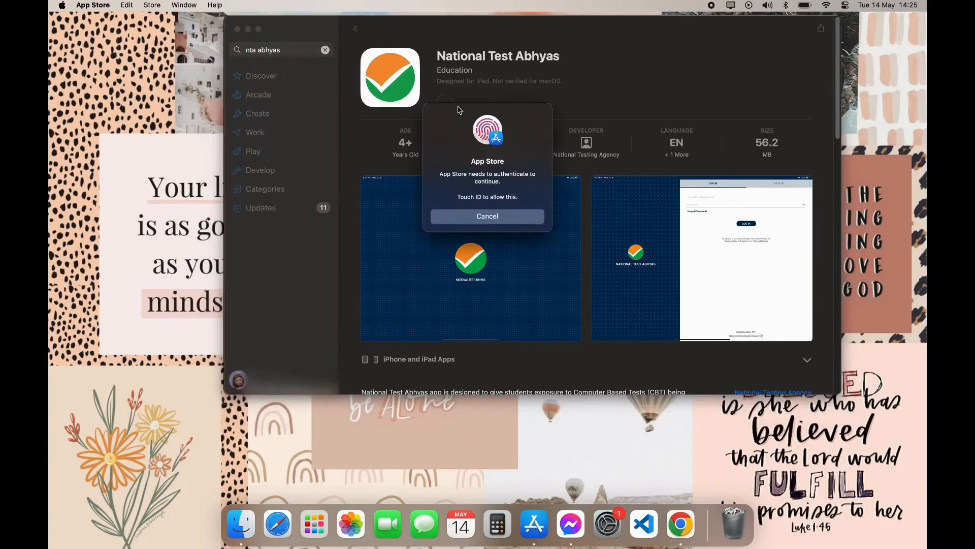
pyautogui.click(487, 216)
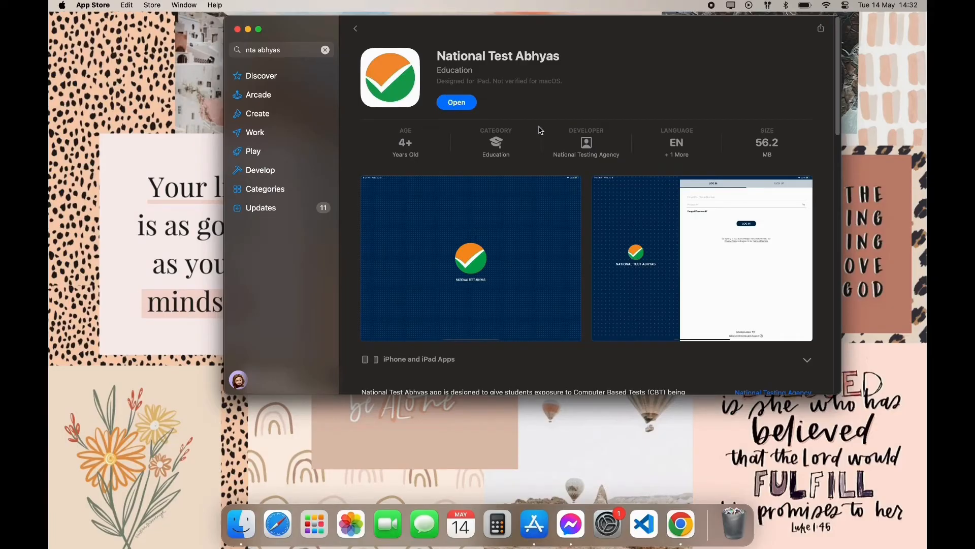
pyautogui.moveTo(536, 130)
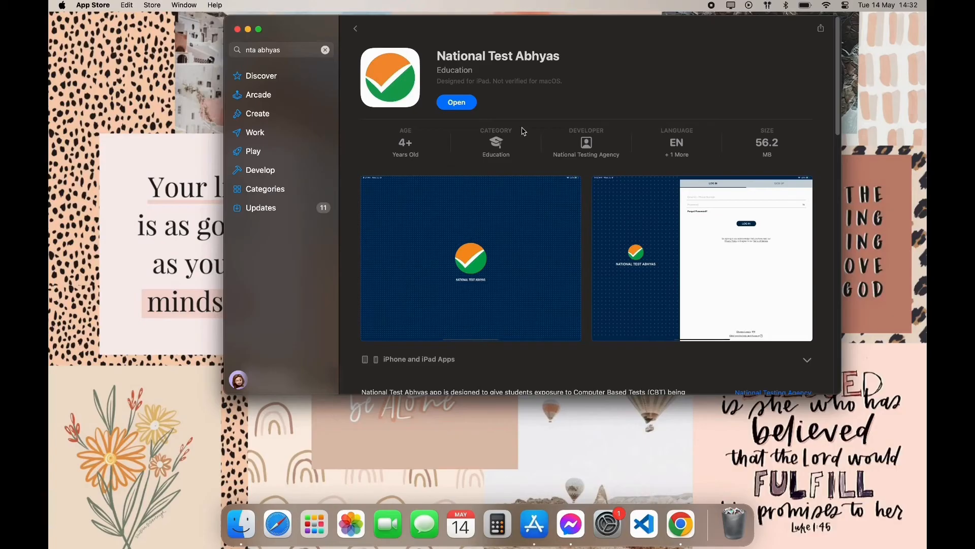
pyautogui.click(456, 102)
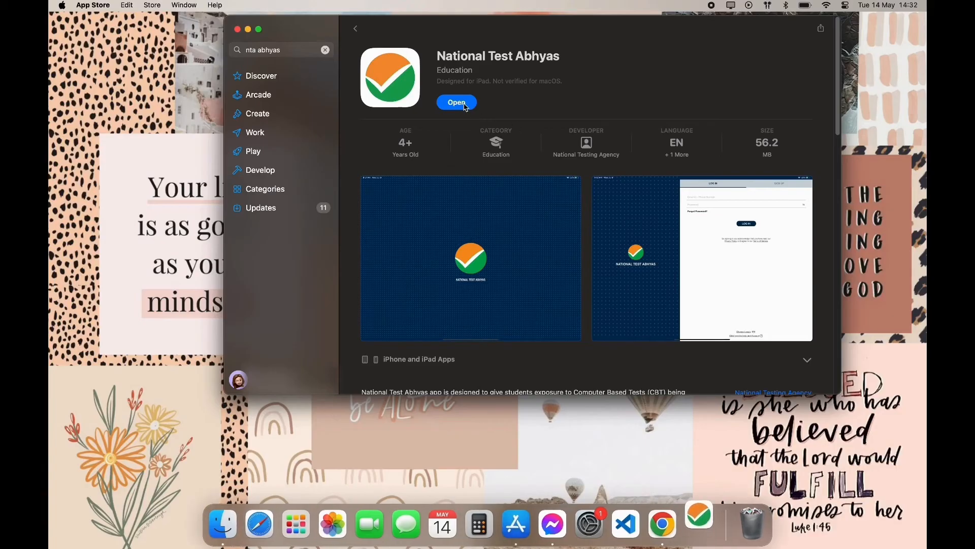
# - Choose English as the app language and continue to the LOG IN page
pyautogui.click(456, 102)
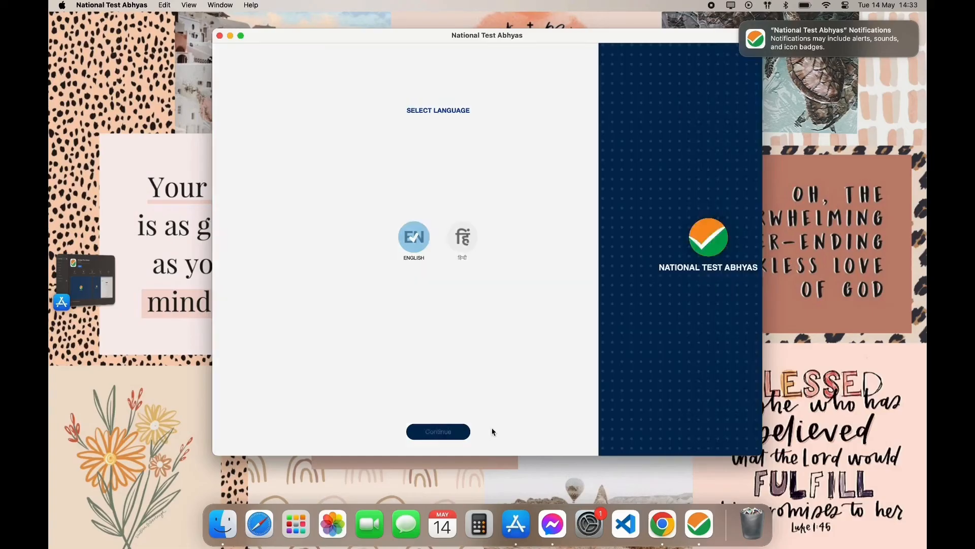
pyautogui.click(438, 431)
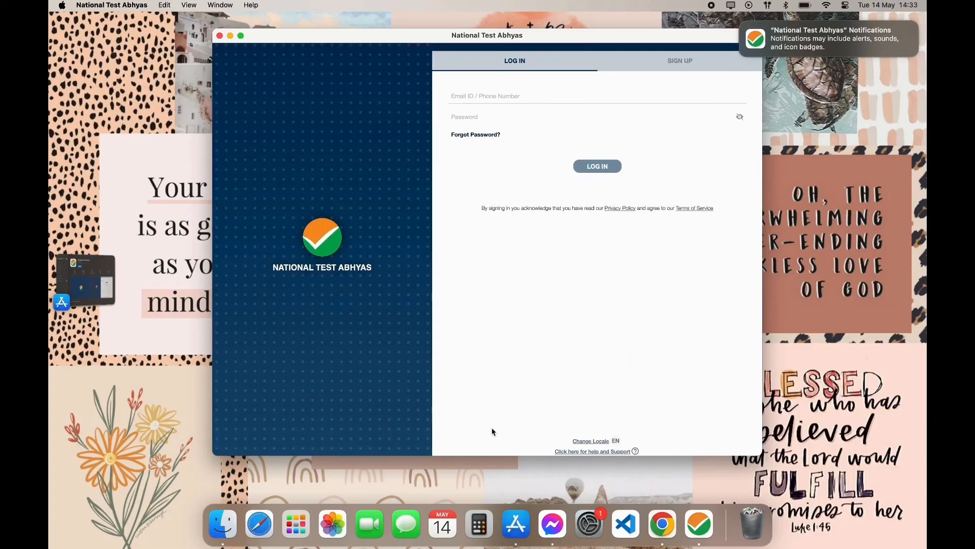